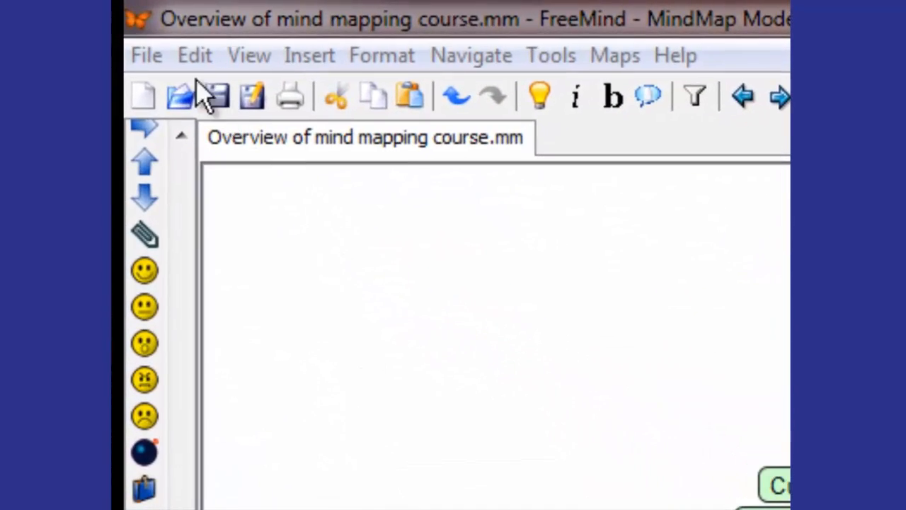
- Create a new blank mind map from the File menu
{"action": "left_click", "coordinate": [147, 55]}
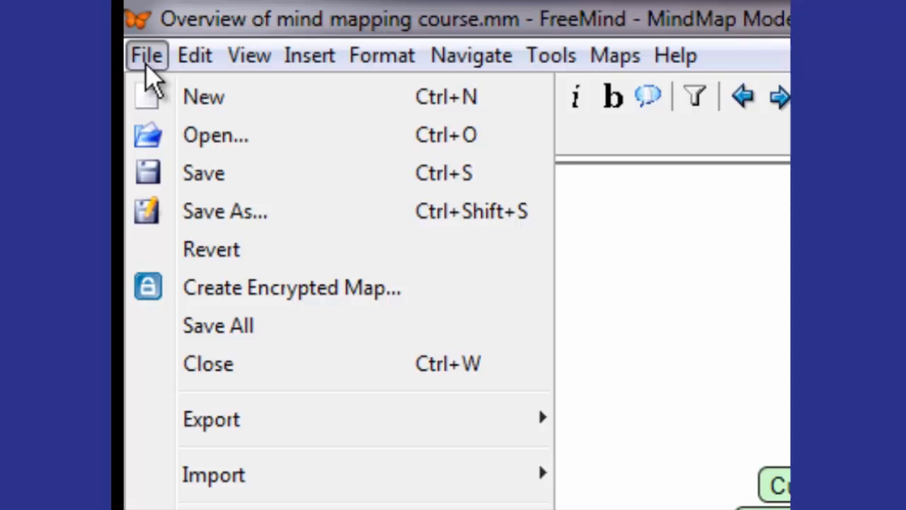
{"action": "mouse_move", "coordinate": [185, 113]}
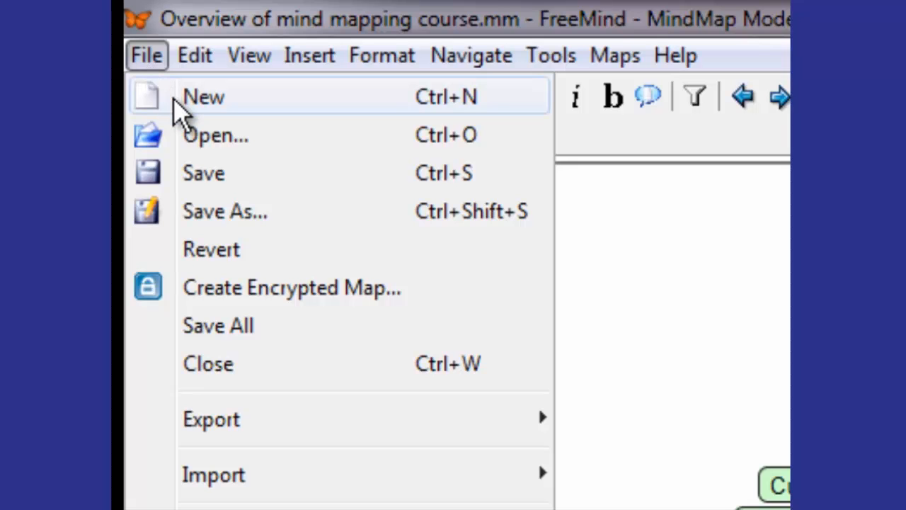
{"action": "left_click", "coordinate": [203, 97]}
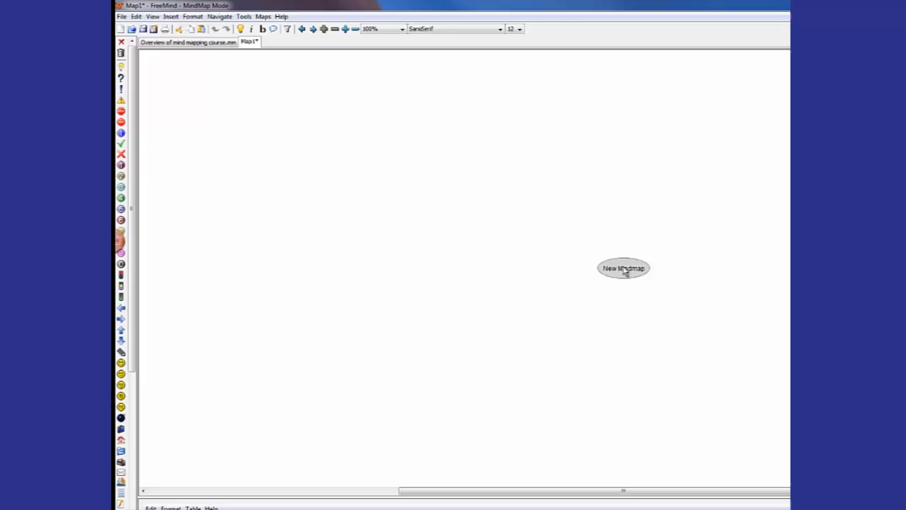
- Rename the central node to 'My Demo Mind Map'
{"action": "double_click", "coordinate": [623, 268]}
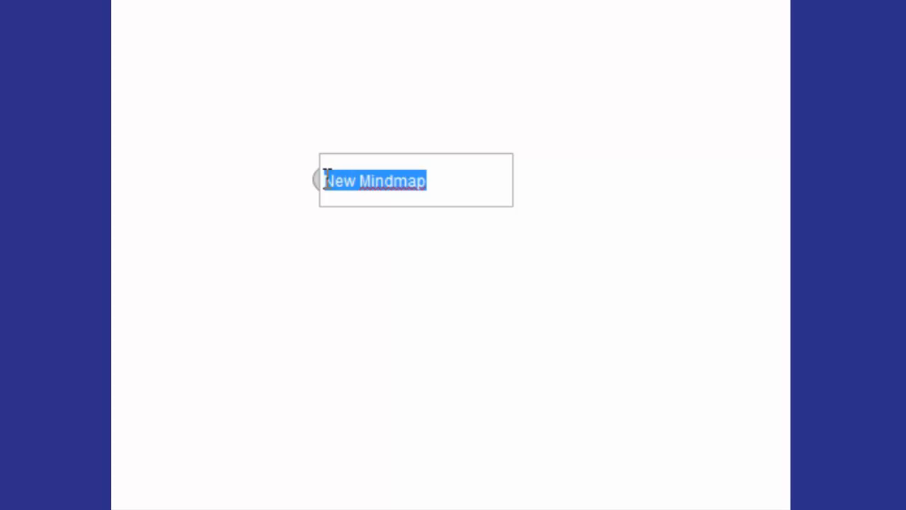
{"action": "type", "text": "My De"}
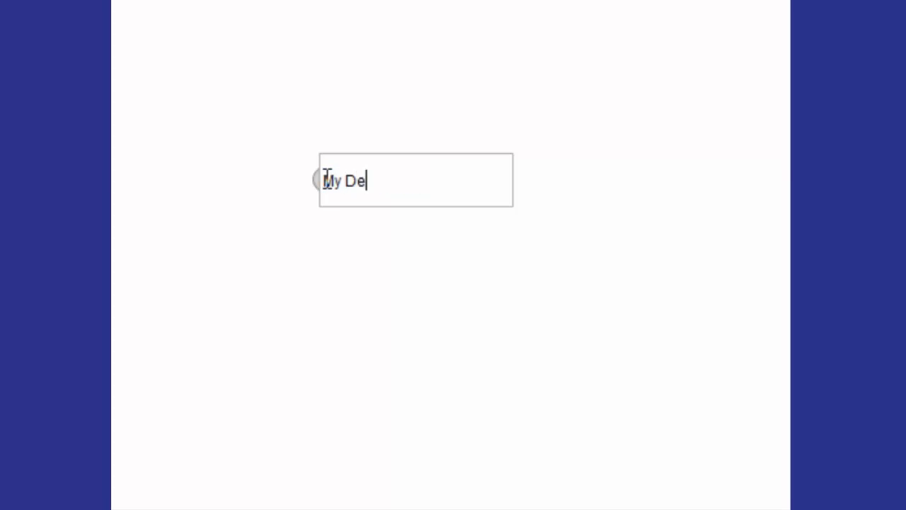
{"action": "type", "text": "mo Mind Map"}
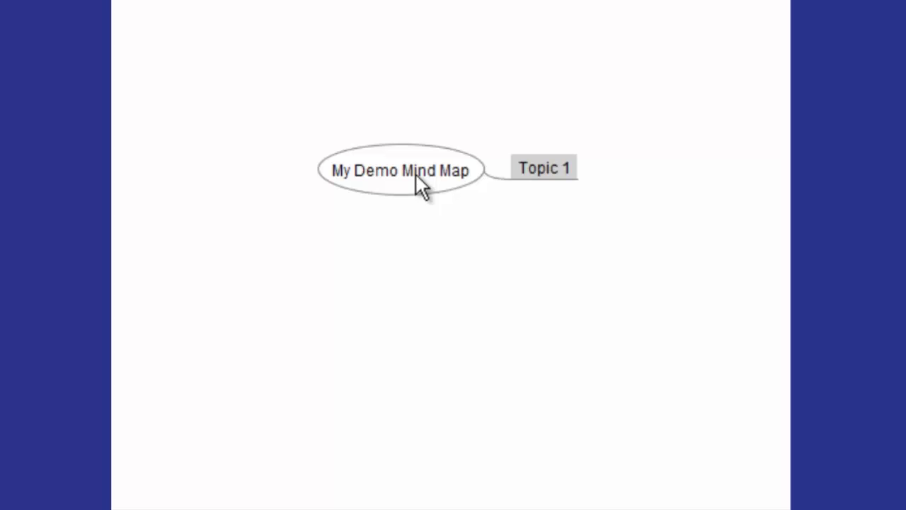
- Add a child node 'Topic 2' to the central node via its context menu
{"action": "left_click", "coordinate": [401, 170]}
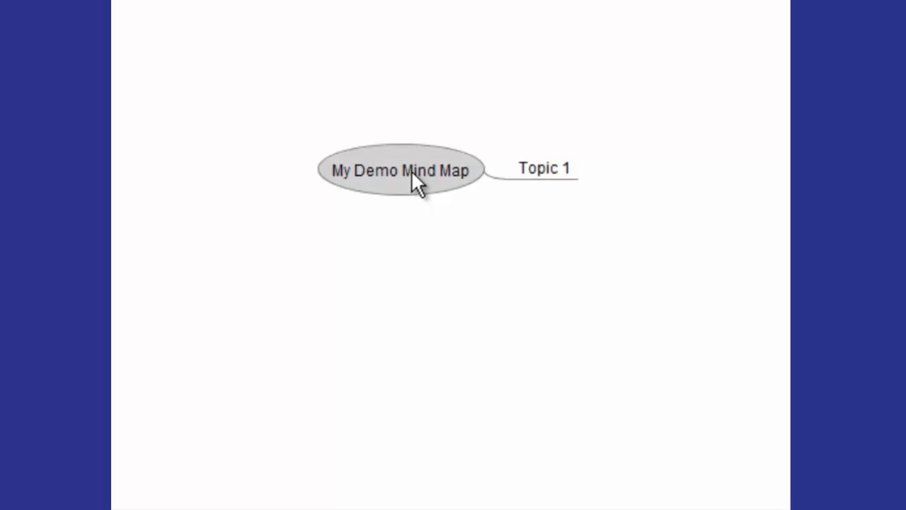
{"action": "right_click", "coordinate": [416, 181]}
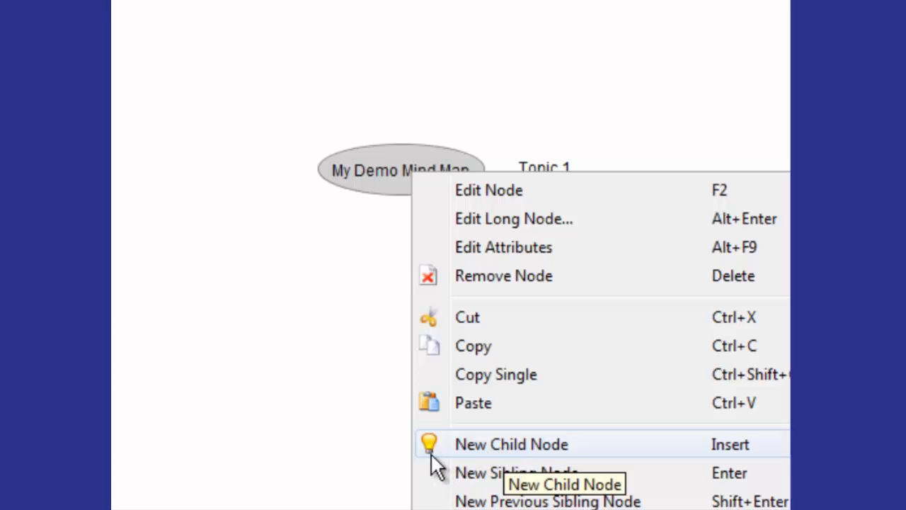
{"action": "mouse_move", "coordinate": [726, 456]}
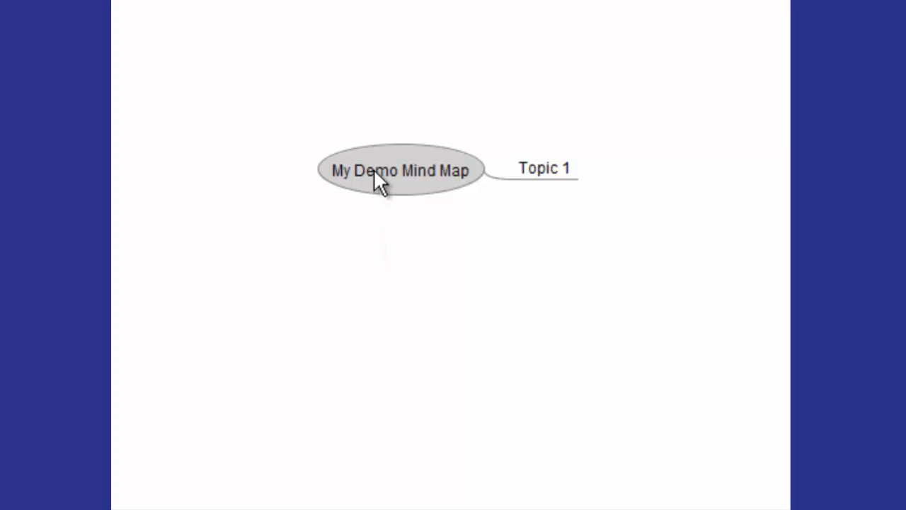
{"action": "mouse_move", "coordinate": [402, 206]}
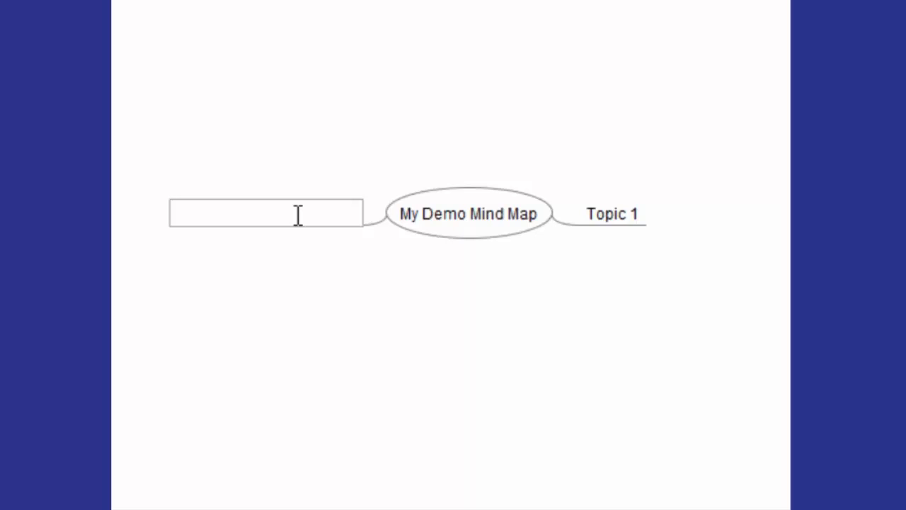
{"action": "type", "text": "Topic 2"}
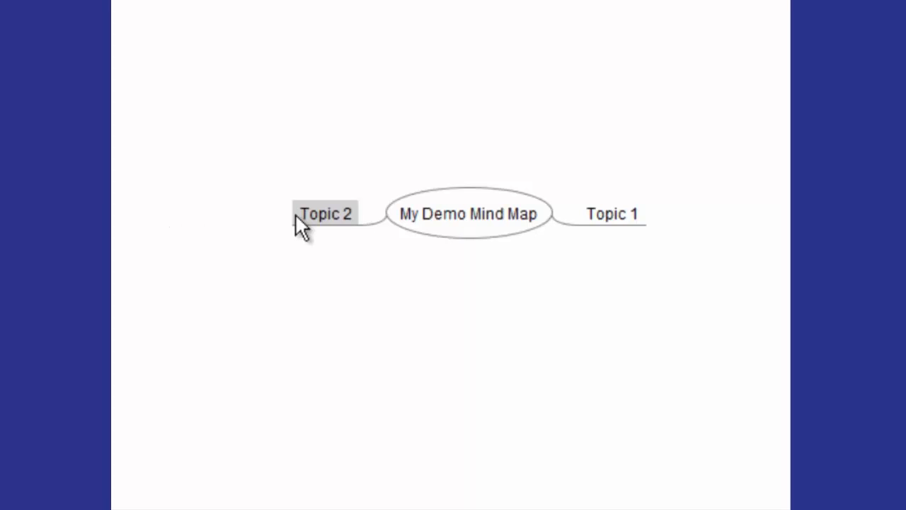
{"action": "mouse_move", "coordinate": [503, 281]}
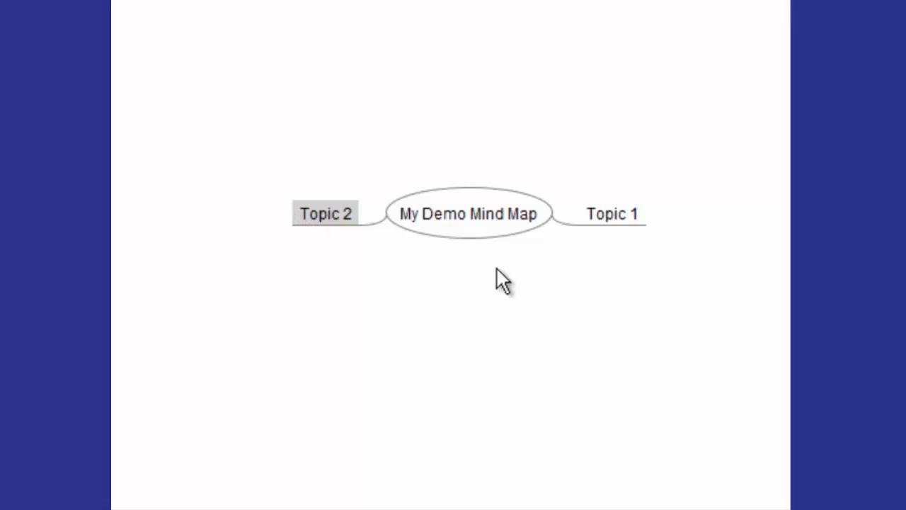
{"action": "mouse_move", "coordinate": [630, 252]}
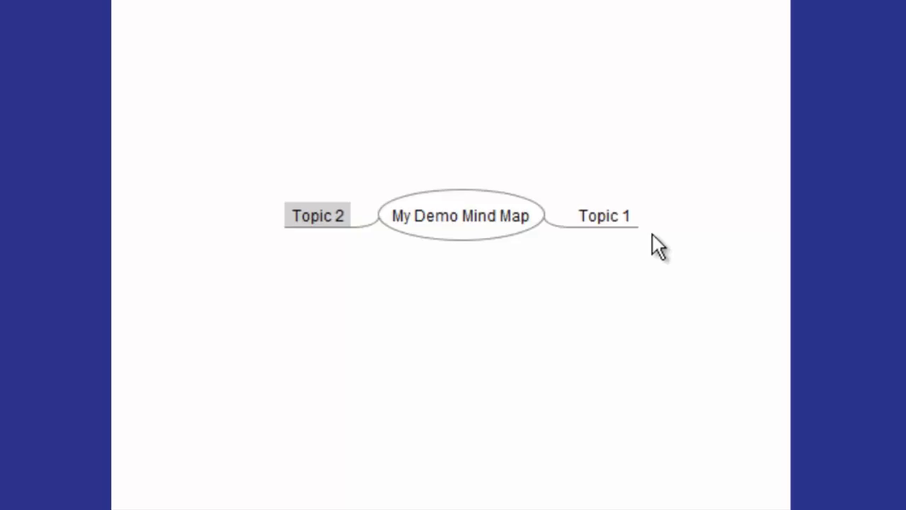
- Add three child nodes named 'Sub-topic' under Topic 1
{"action": "right_click", "coordinate": [603, 215]}
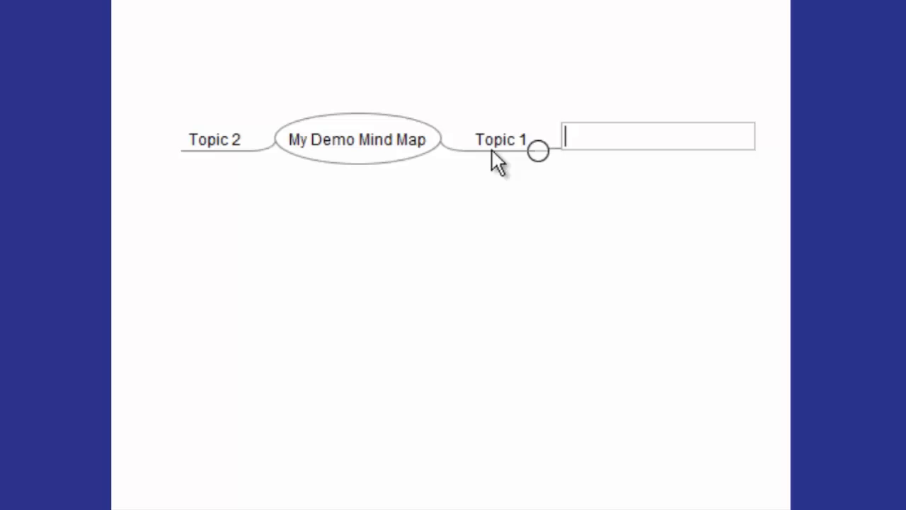
{"action": "mouse_move", "coordinate": [626, 150]}
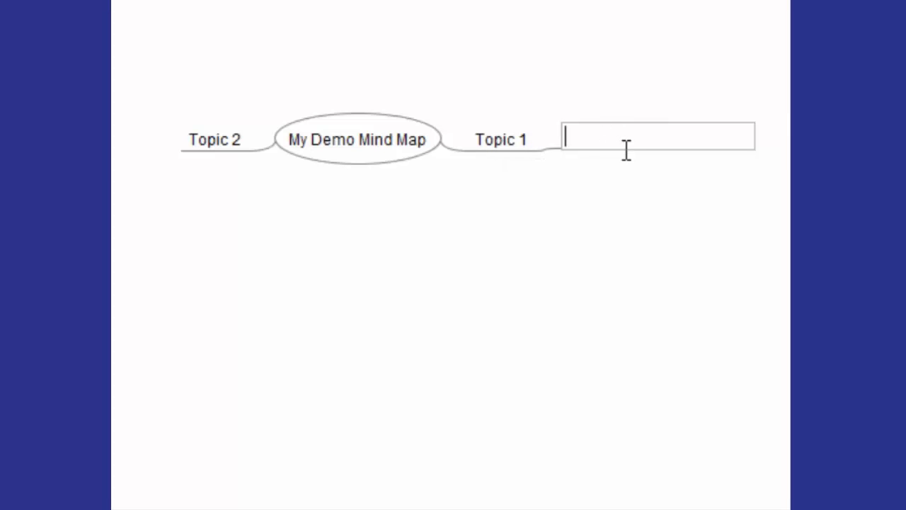
{"action": "type", "text": "Sub-topic"}
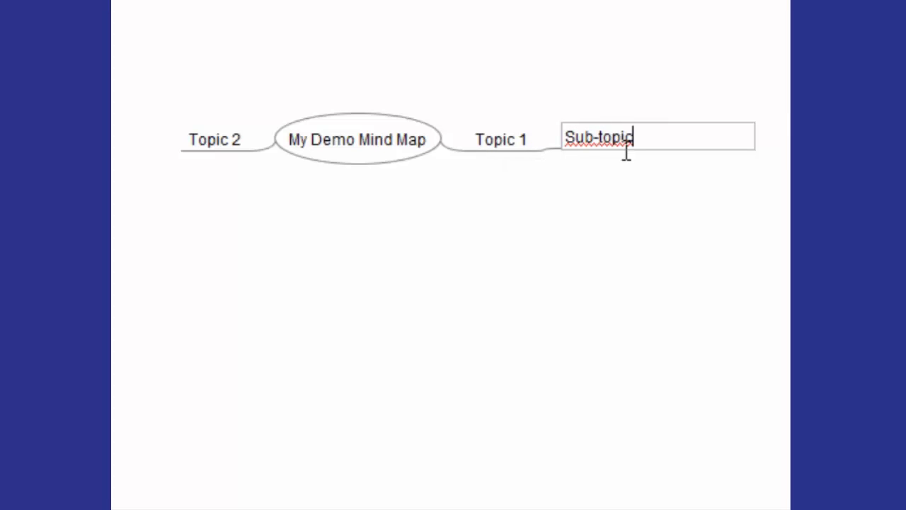
{"action": "key", "text": "Return"}
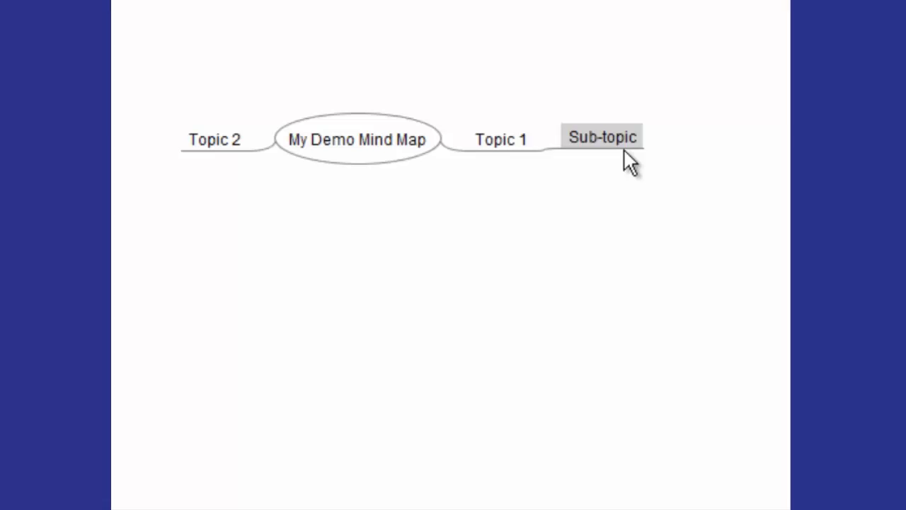
{"action": "mouse_move", "coordinate": [592, 196]}
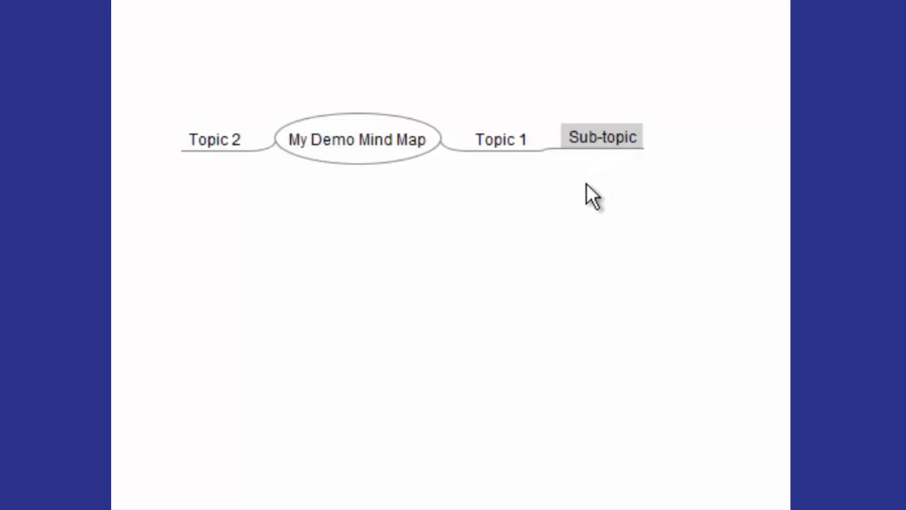
{"action": "mouse_move", "coordinate": [610, 158]}
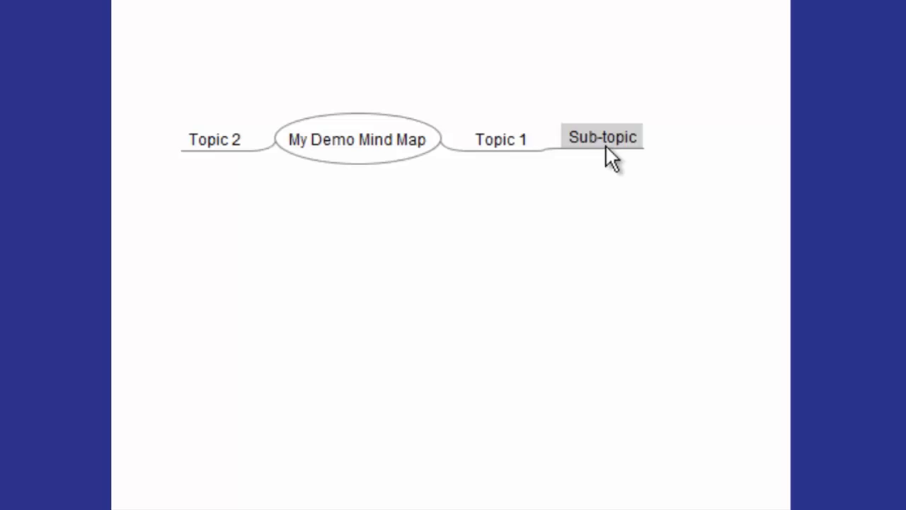
{"action": "mouse_move", "coordinate": [652, 140]}
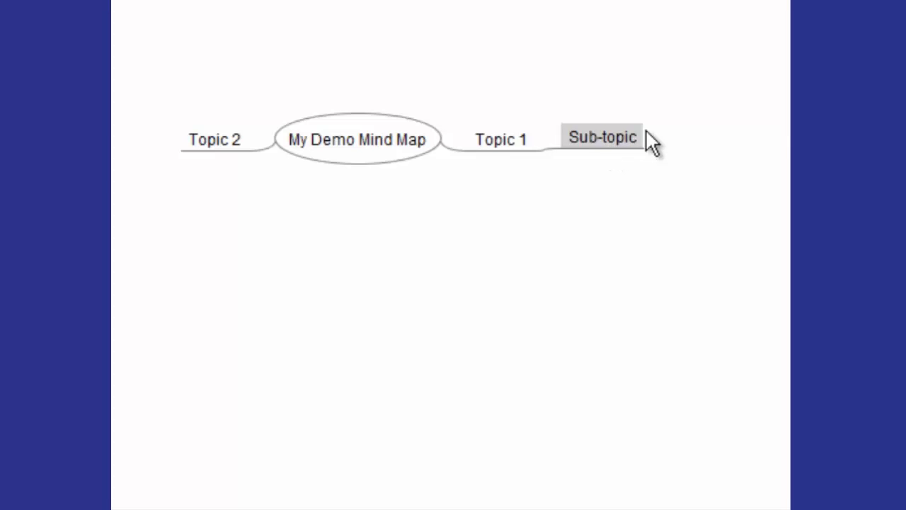
{"action": "mouse_move", "coordinate": [640, 144]}
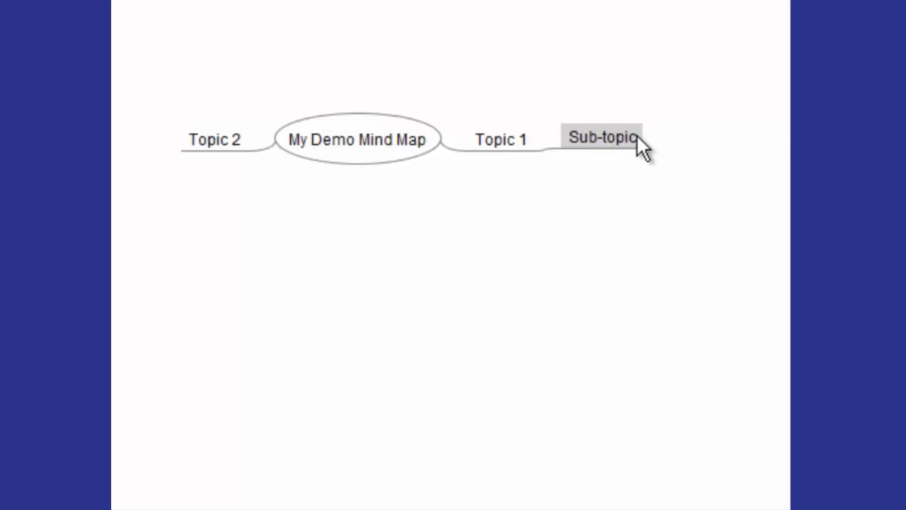
{"action": "double_click", "coordinate": [602, 138]}
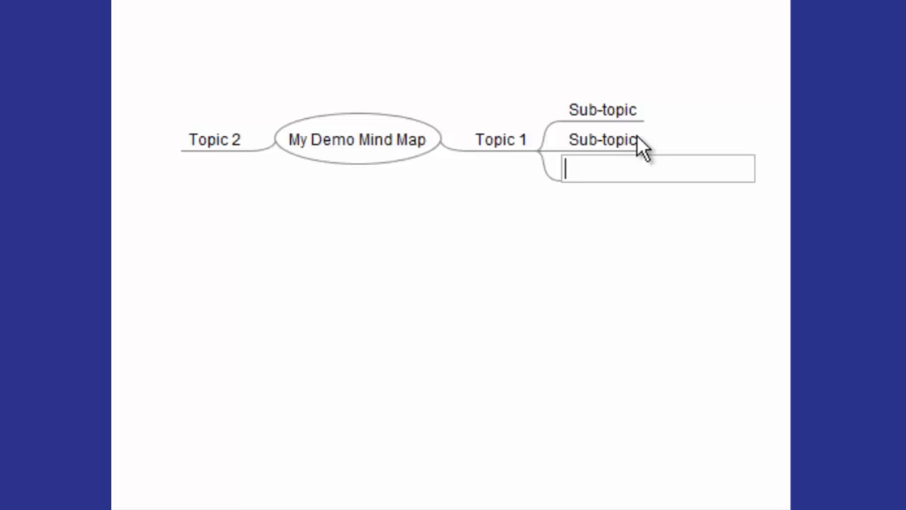
{"action": "type", "text": "Sub"}
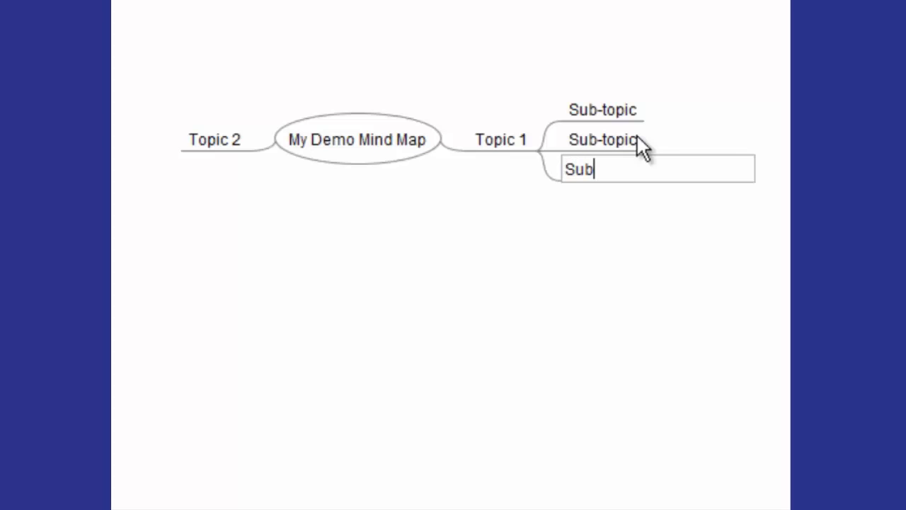
{"action": "key", "text": "Return"}
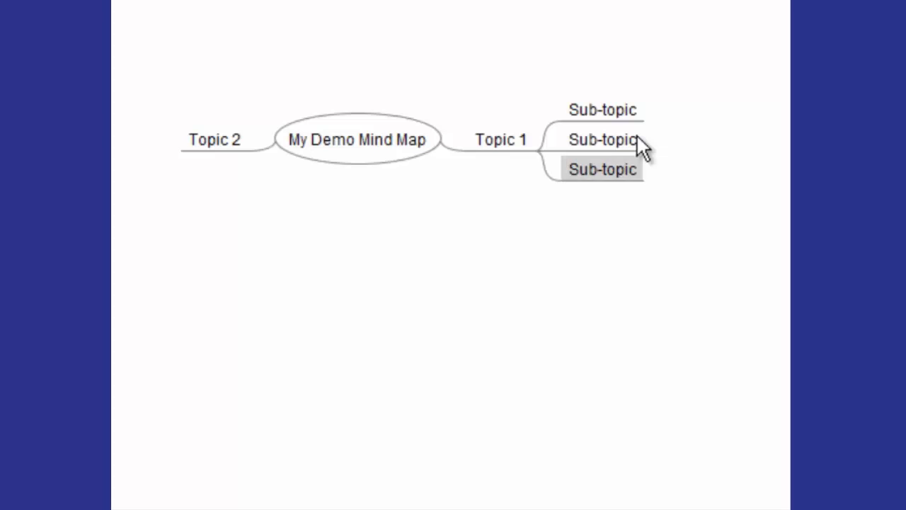
{"action": "mouse_move", "coordinate": [635, 120]}
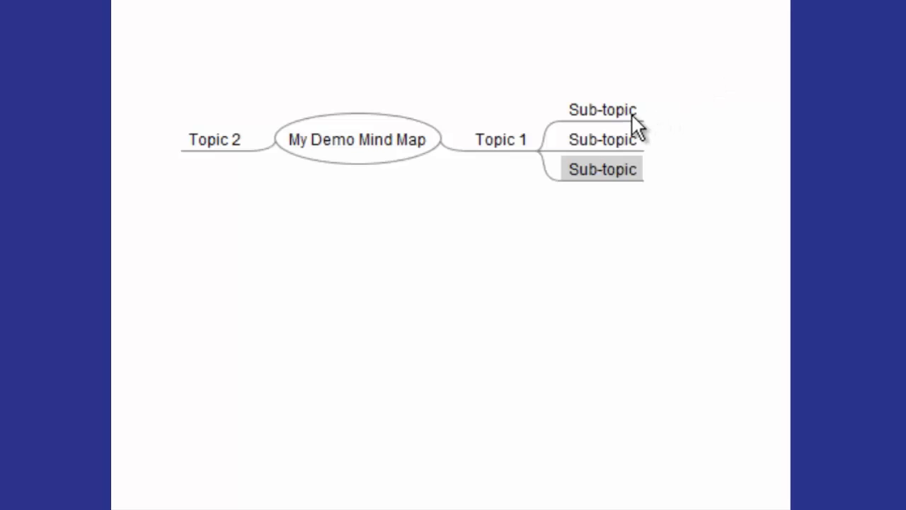
{"action": "mouse_move", "coordinate": [640, 113]}
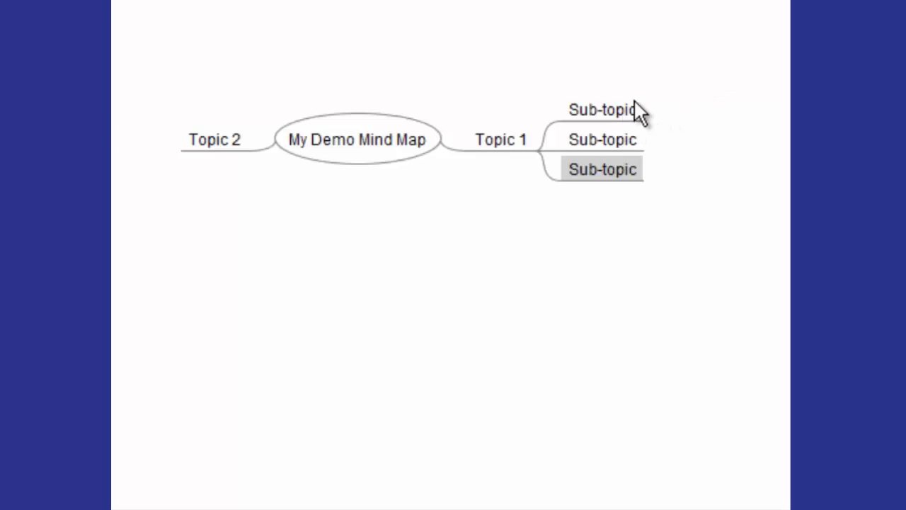
{"action": "mouse_move", "coordinate": [622, 119]}
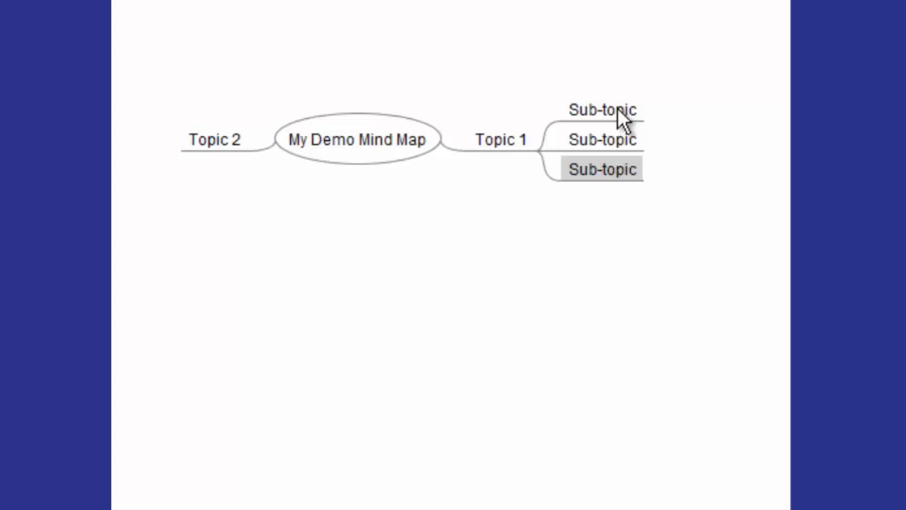
{"action": "left_click", "coordinate": [604, 110]}
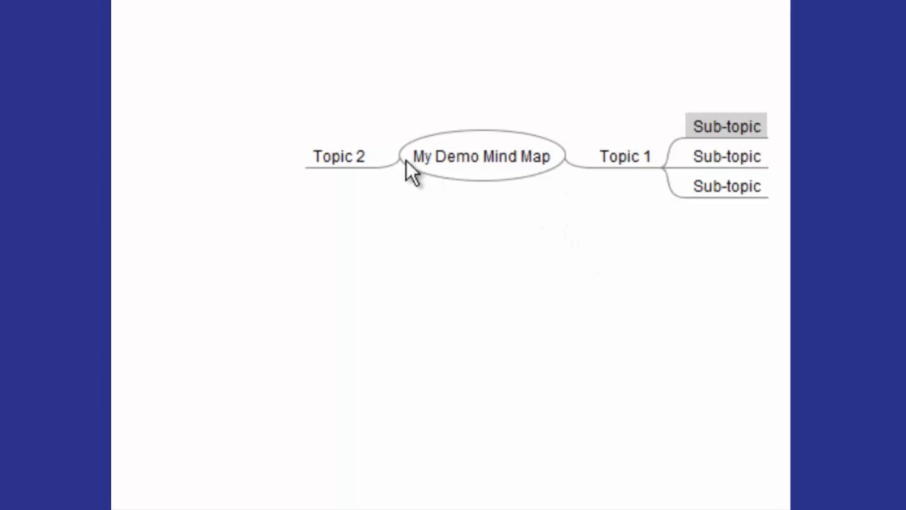
- Delete the Topic 2 node via its context menu and confirm the removal
{"action": "left_click", "coordinate": [339, 156]}
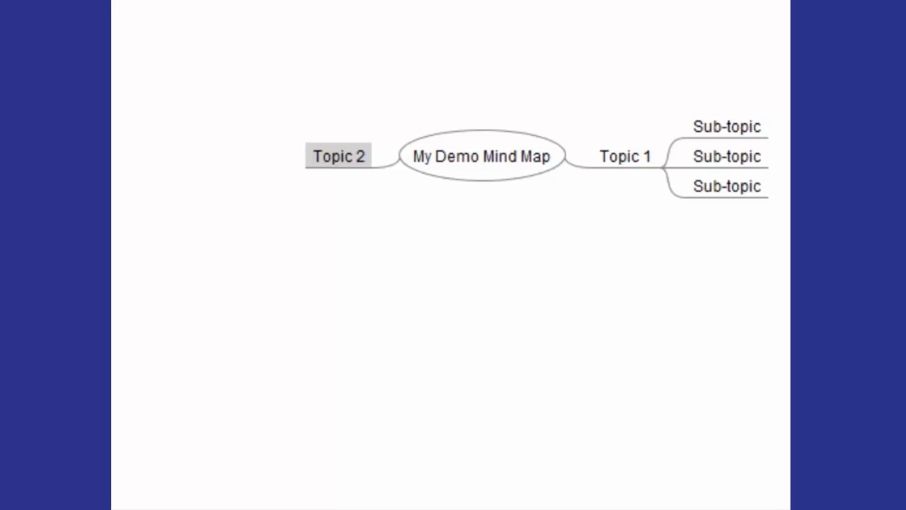
{"action": "right_click", "coordinate": [337, 156]}
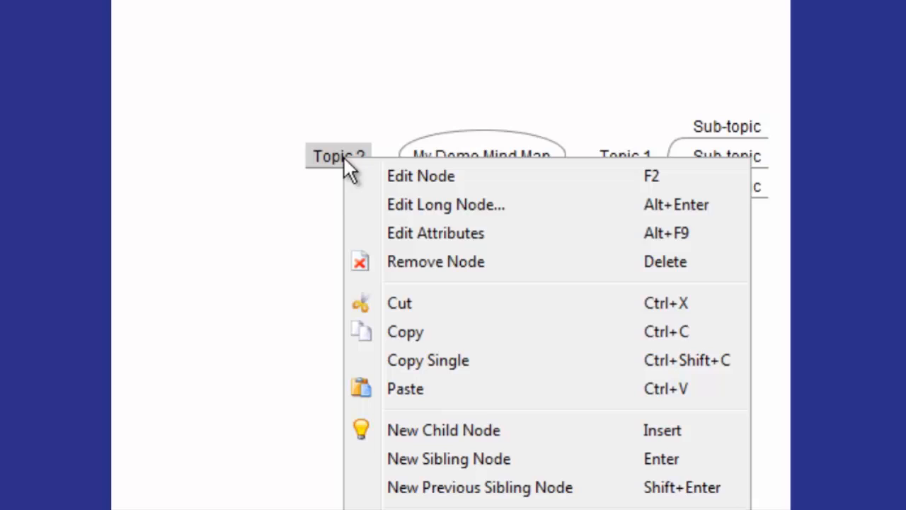
{"action": "mouse_move", "coordinate": [408, 268]}
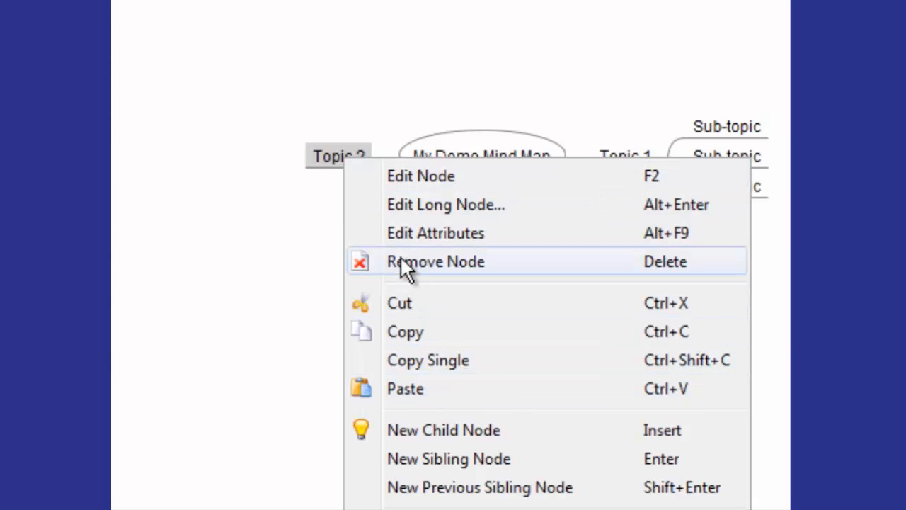
{"action": "left_click", "coordinate": [435, 260]}
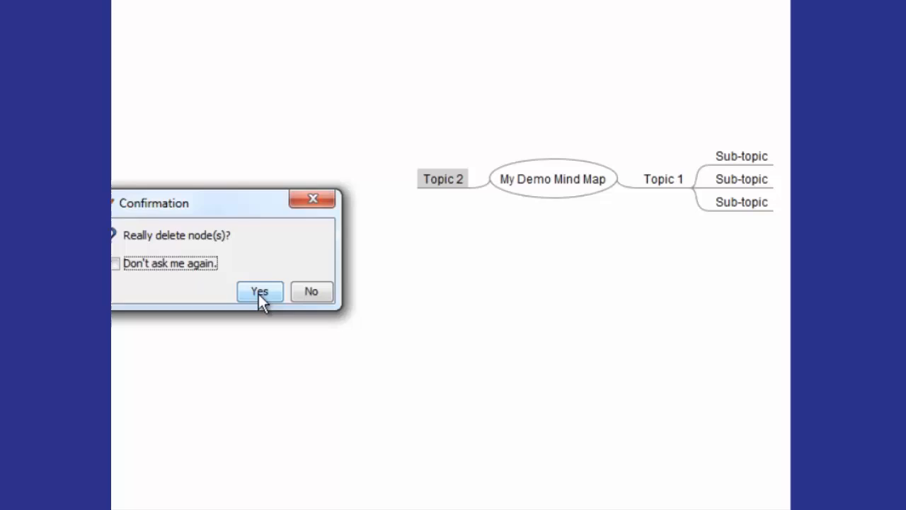
{"action": "left_click", "coordinate": [259, 292]}
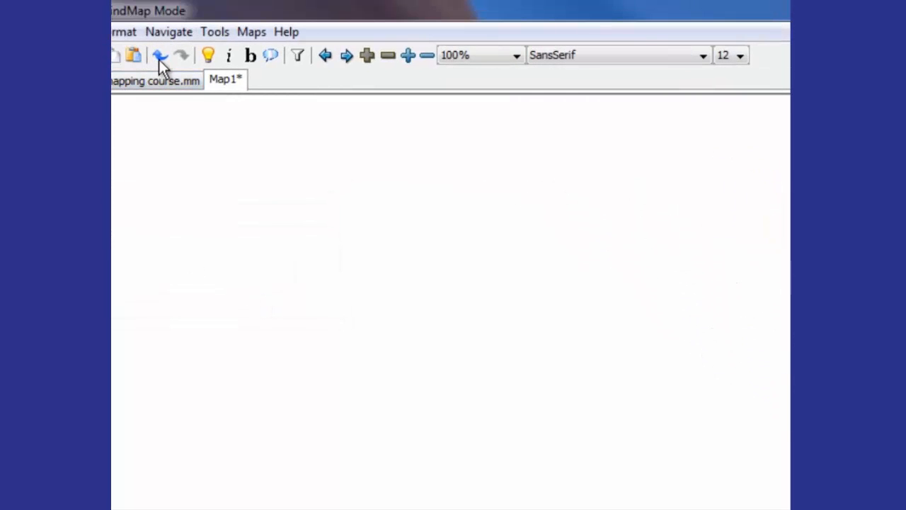
{"action": "mouse_move", "coordinate": [161, 57]}
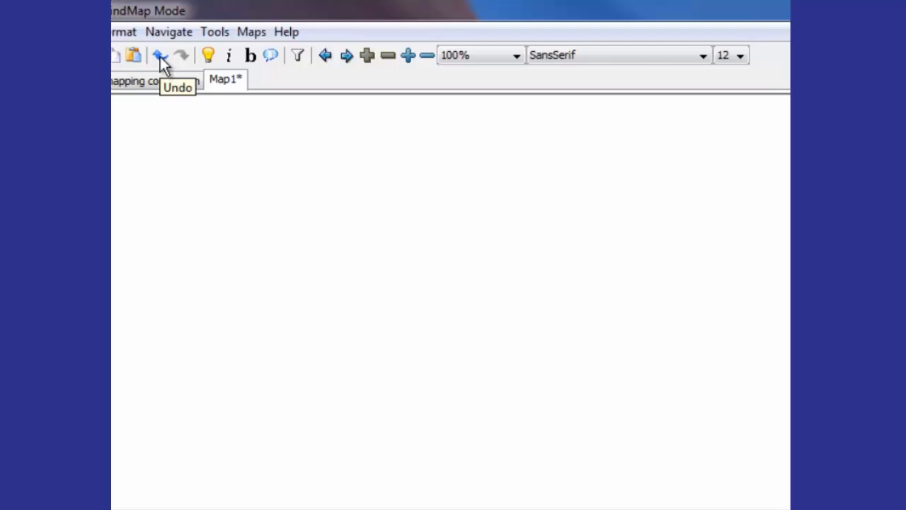
- Undo the deletion to restore Topic 2, then delete it again and confirm
{"action": "left_click", "coordinate": [162, 55]}
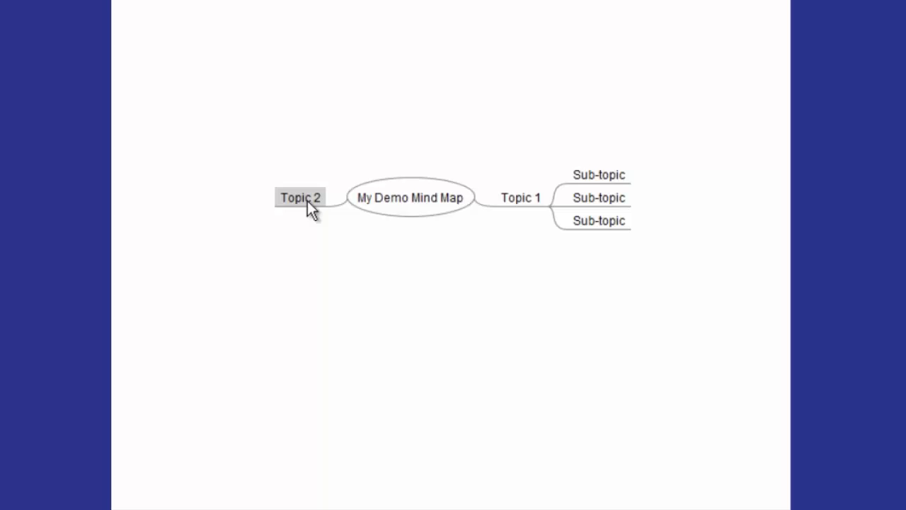
{"action": "mouse_move", "coordinate": [297, 243]}
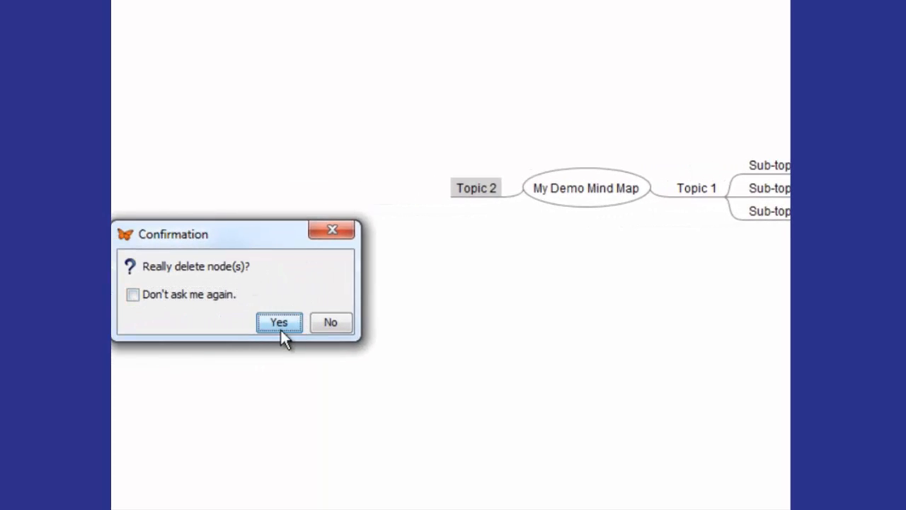
{"action": "left_click", "coordinate": [278, 323]}
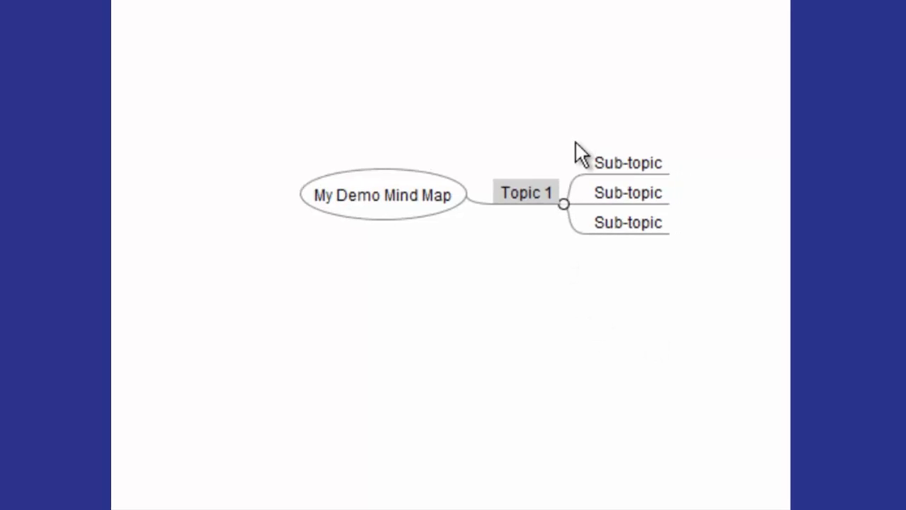
{"action": "mouse_move", "coordinate": [476, 125]}
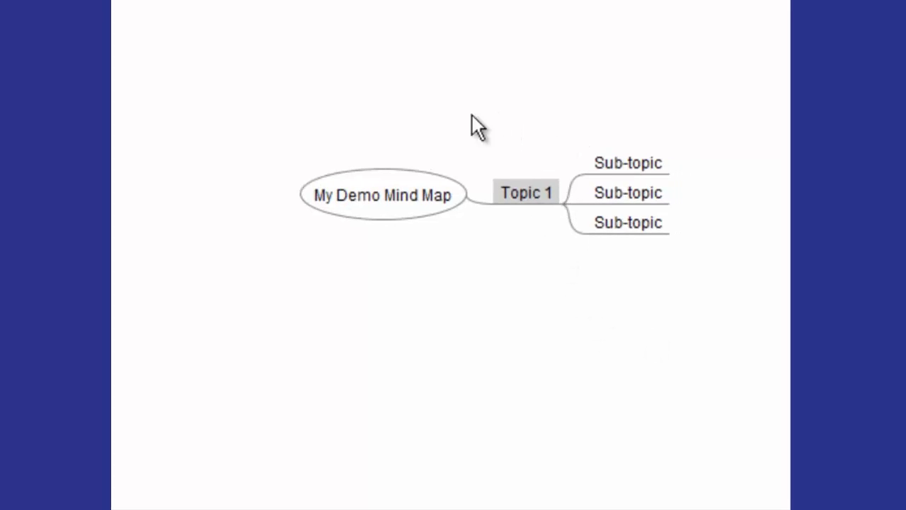
{"action": "mouse_move", "coordinate": [626, 182]}
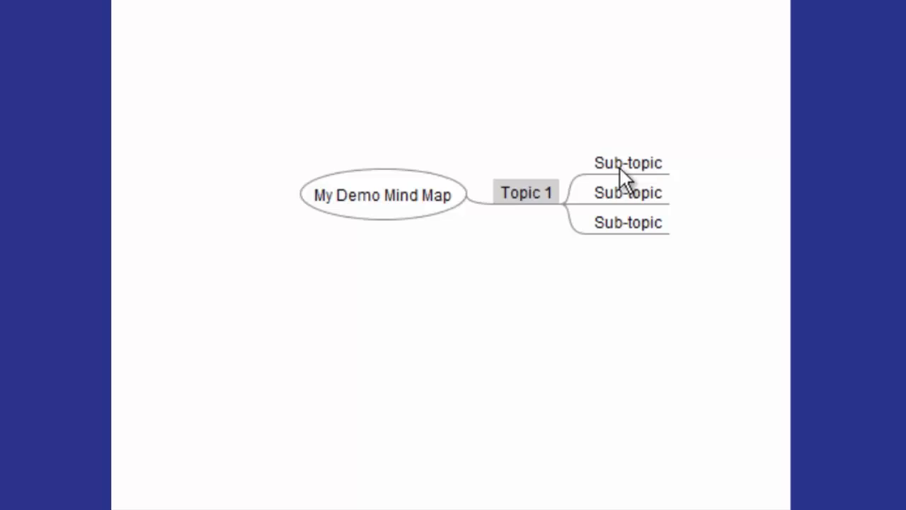
- Edit the first Sub-topic node's text to read 'Sub-topic revised'
{"action": "right_click", "coordinate": [628, 161]}
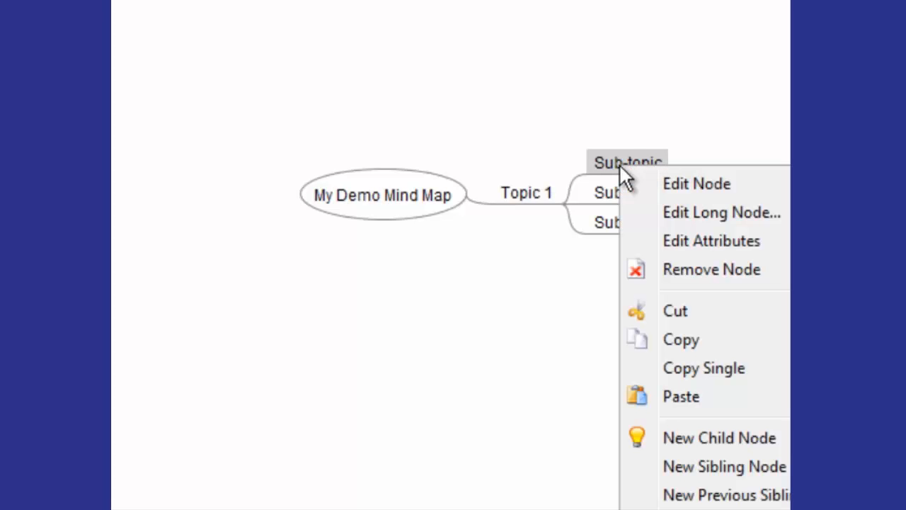
{"action": "mouse_move", "coordinate": [677, 192]}
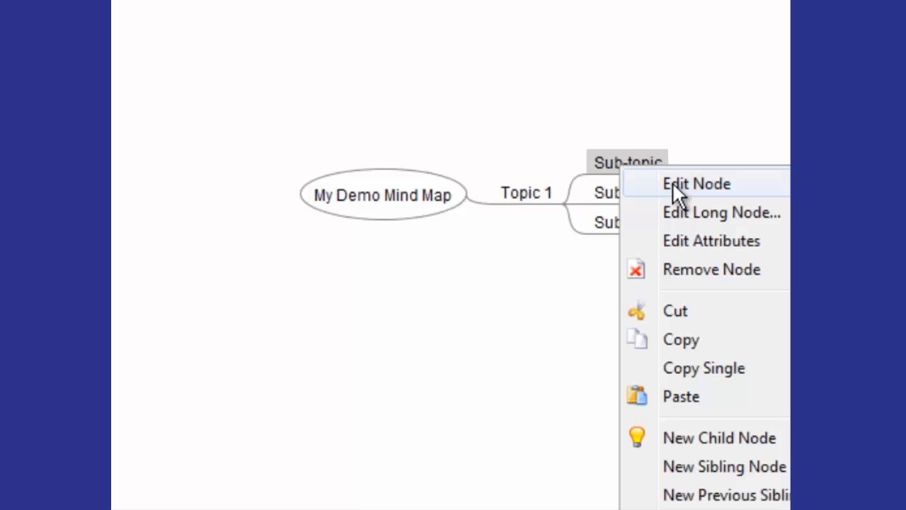
{"action": "mouse_move", "coordinate": [691, 197]}
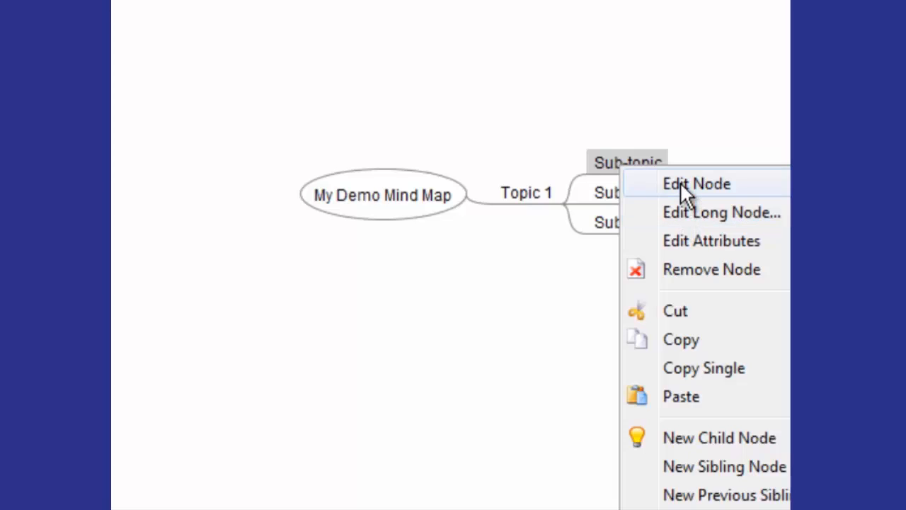
{"action": "left_click", "coordinate": [697, 184]}
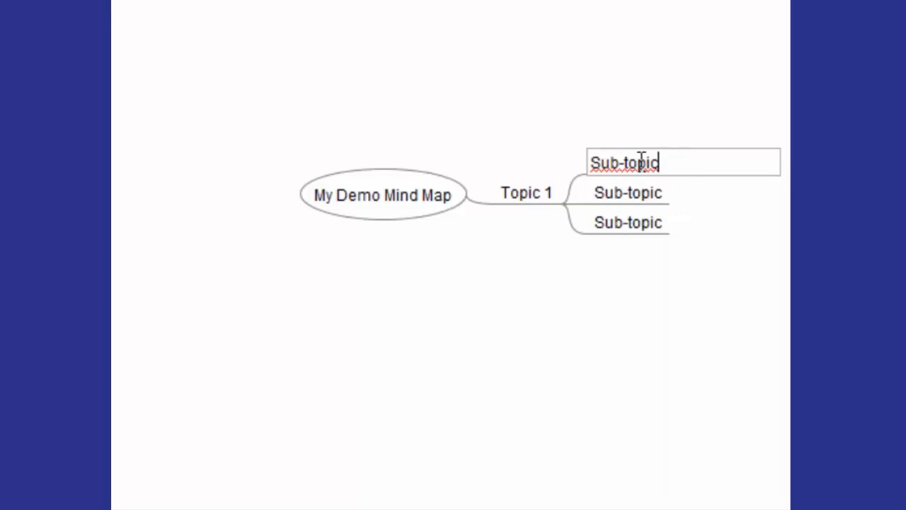
{"action": "mouse_move", "coordinate": [679, 162]}
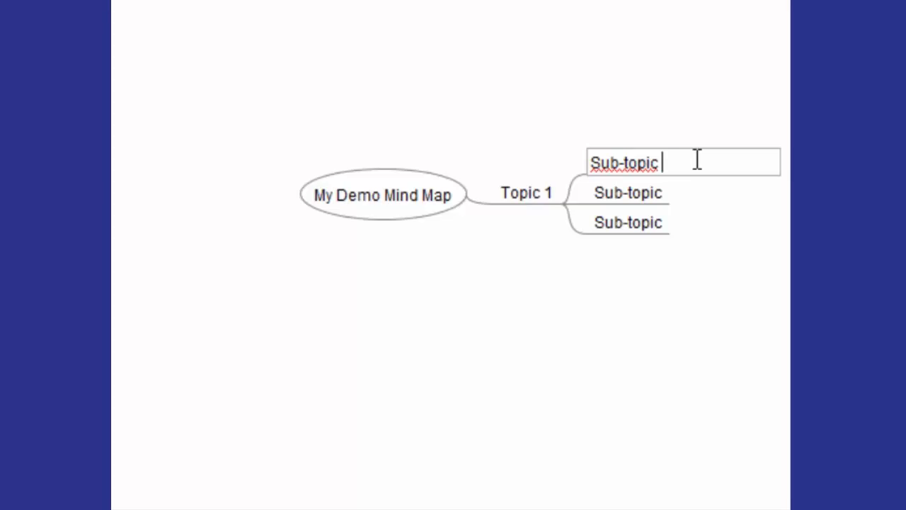
{"action": "type", "text": "revised"}
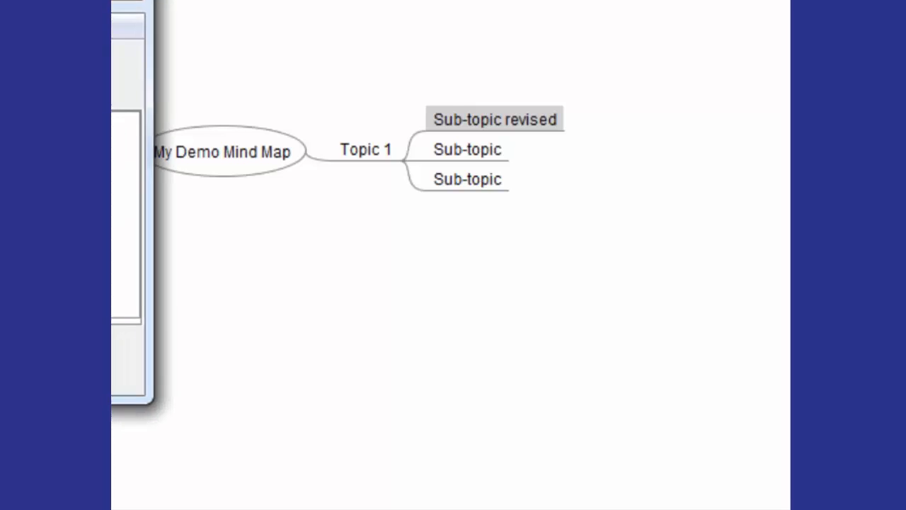
- In the long-node editor, make 'Sub-topic revised' bold, size 18, font Arial
{"action": "double_click", "coordinate": [495, 119]}
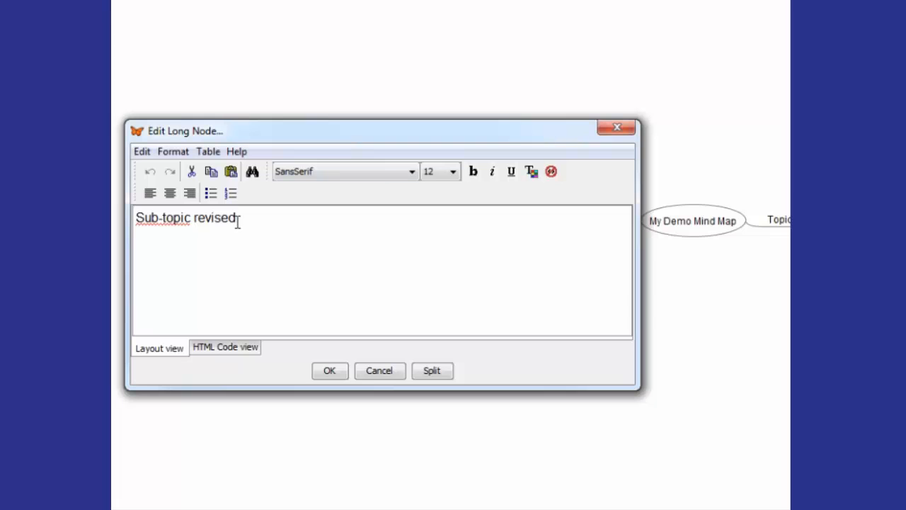
{"action": "double_click", "coordinate": [145, 218]}
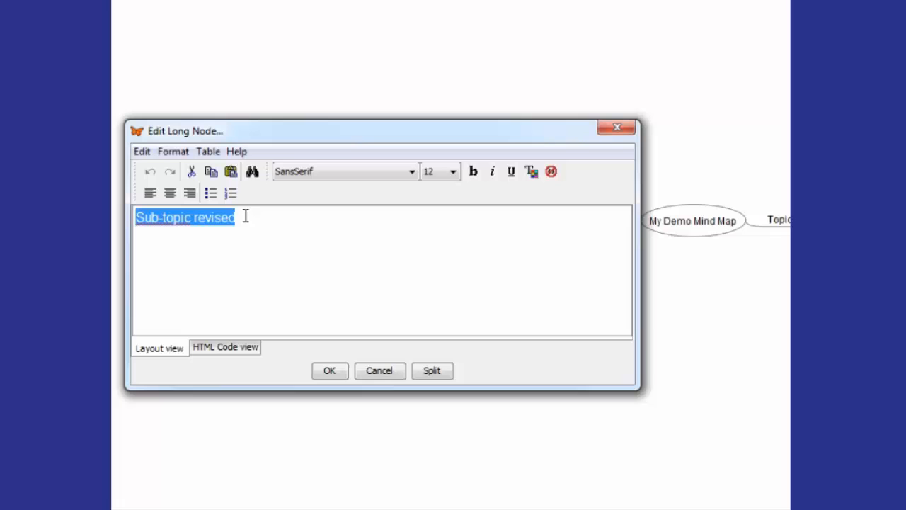
{"action": "mouse_move", "coordinate": [450, 184]}
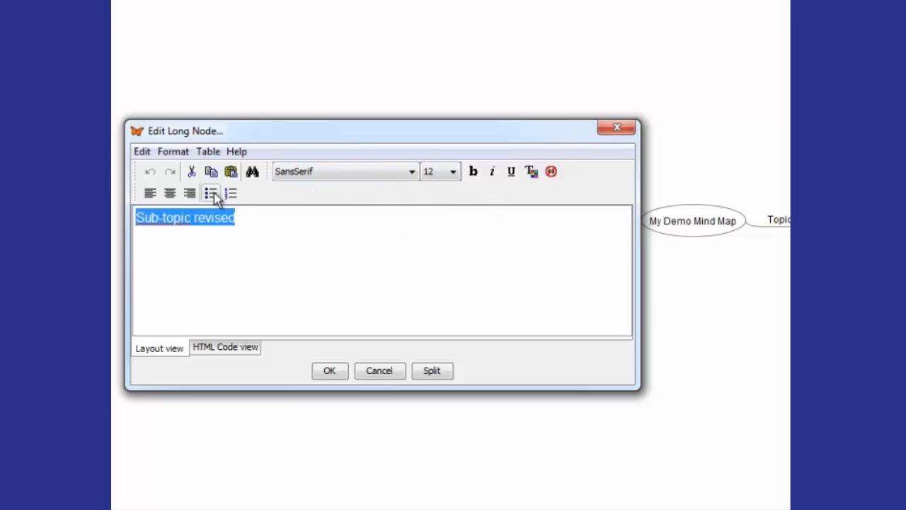
{"action": "mouse_move", "coordinate": [229, 171]}
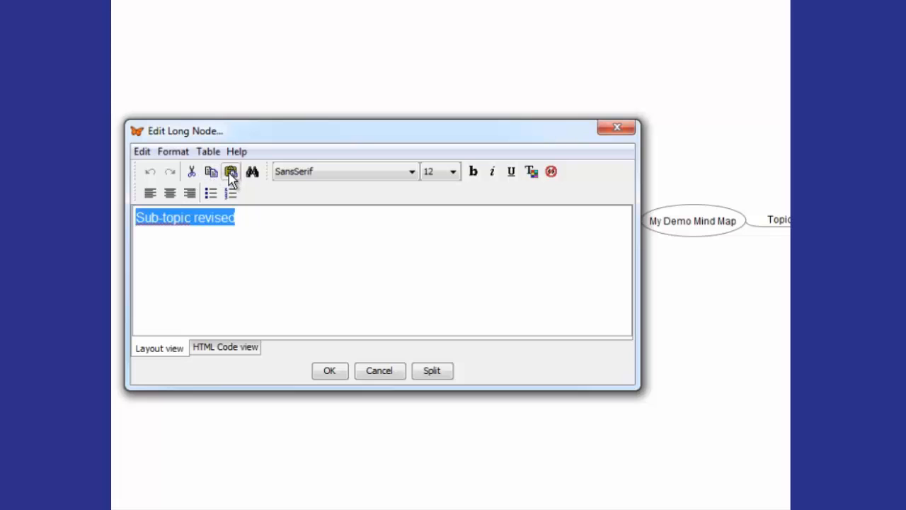
{"action": "mouse_move", "coordinate": [474, 182]}
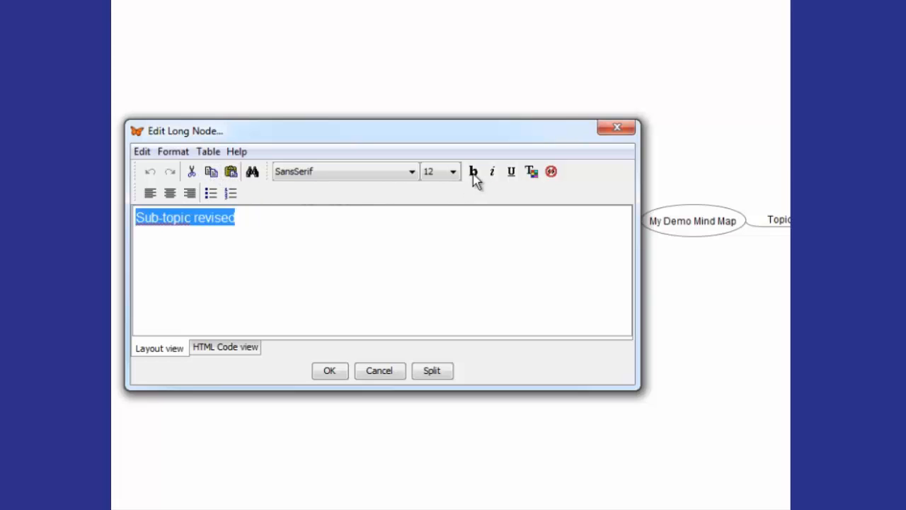
{"action": "left_click", "coordinate": [452, 172]}
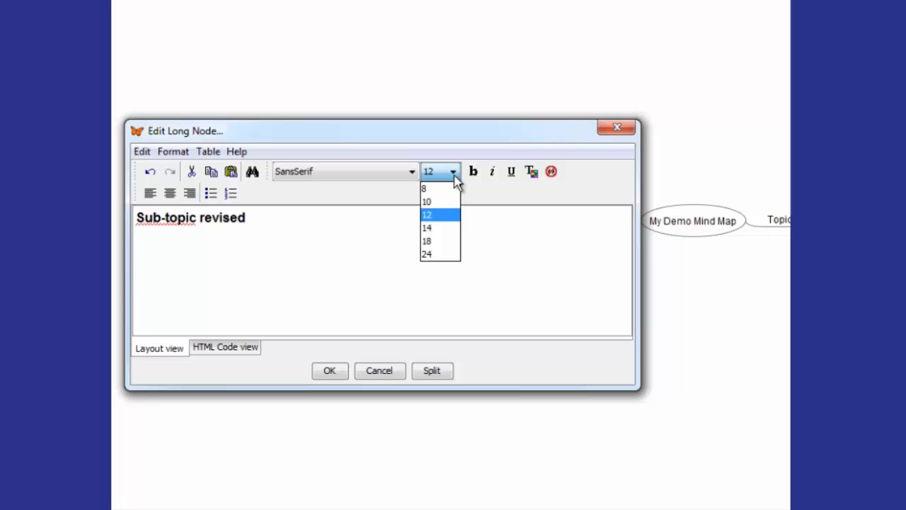
{"action": "left_click", "coordinate": [428, 240]}
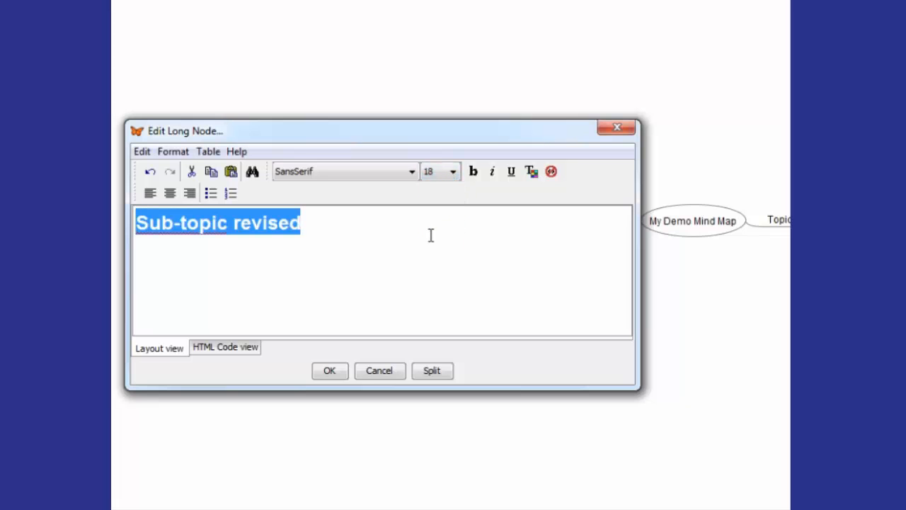
{"action": "left_click", "coordinate": [411, 171]}
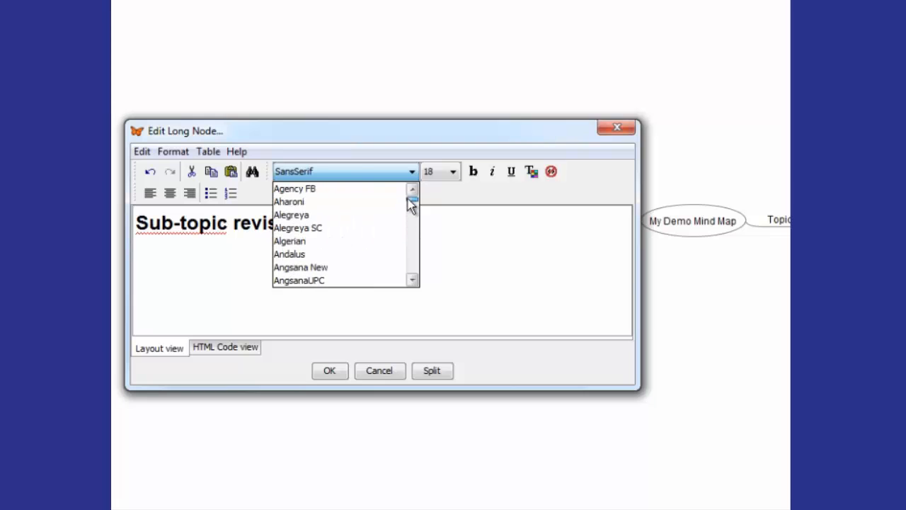
{"action": "scroll", "scroll_direction": "down", "scroll_amount": 3}
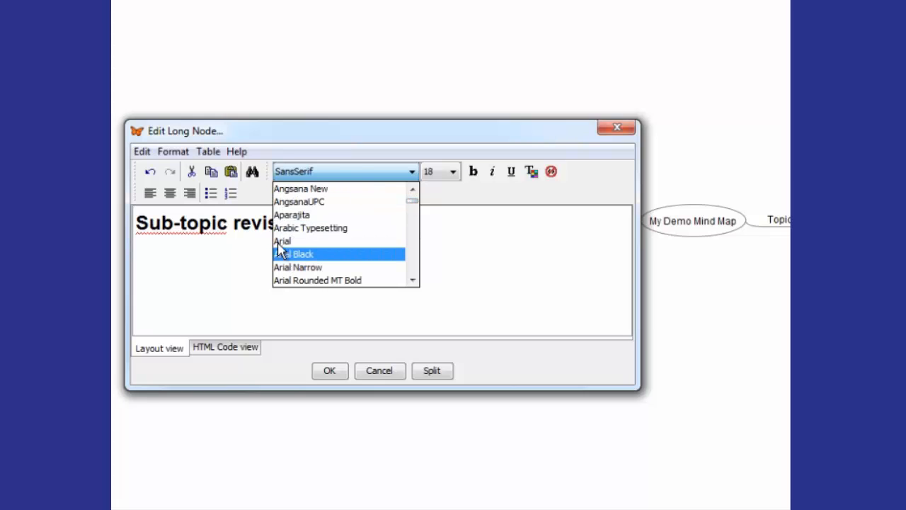
{"action": "left_click", "coordinate": [281, 241]}
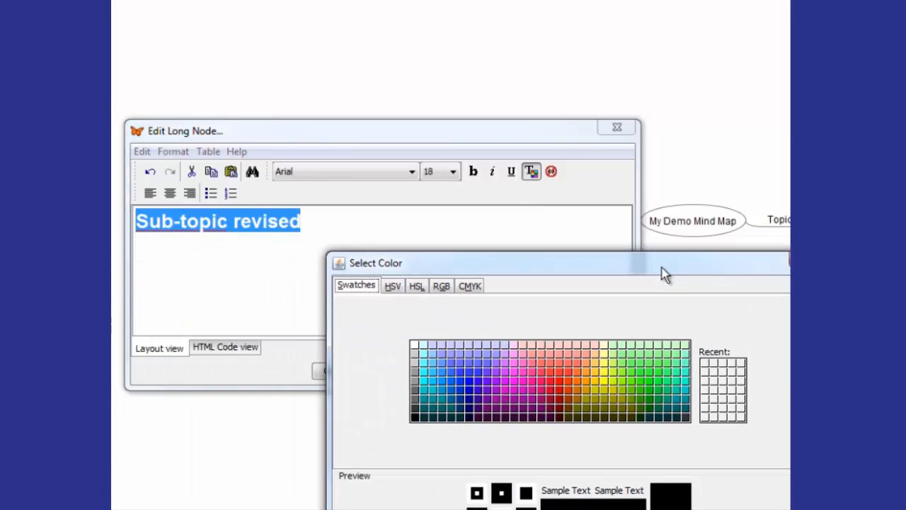
- Colour the node text blue and apply the formatting with OK
{"action": "left_click", "coordinate": [461, 375]}
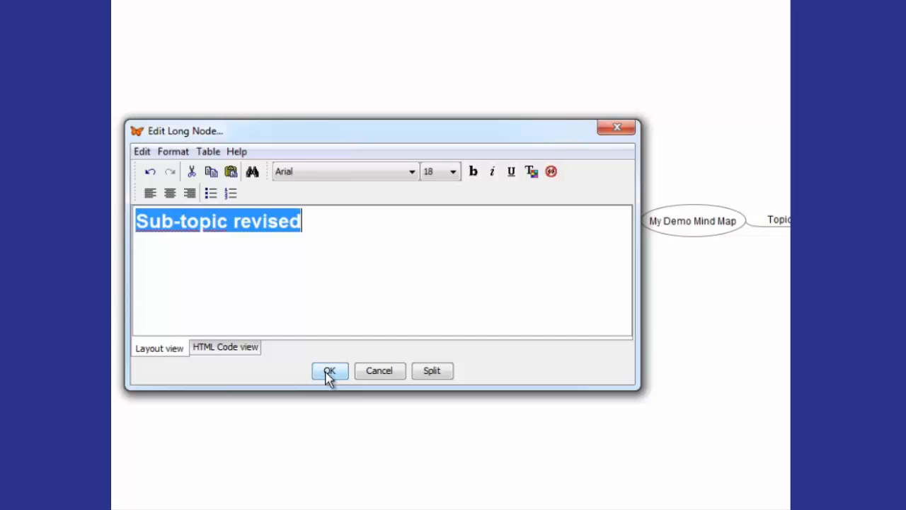
{"action": "left_click", "coordinate": [329, 371]}
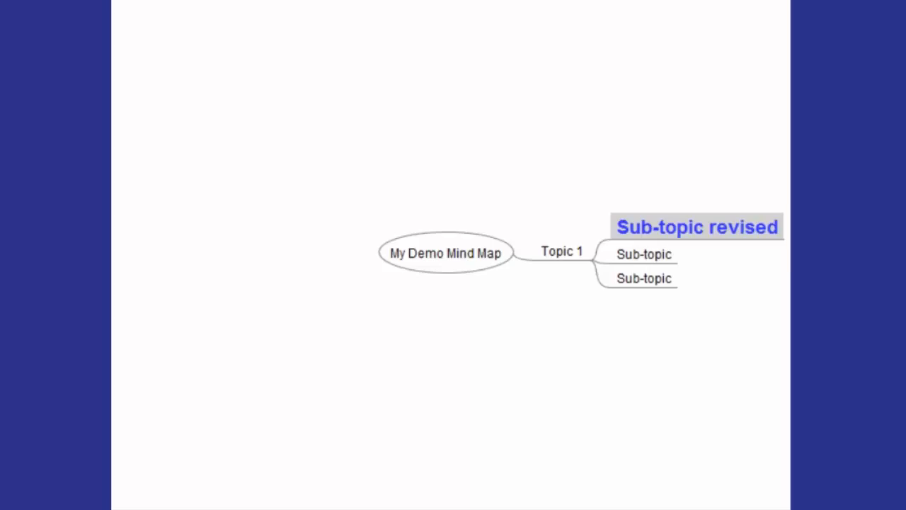
- Save the mind map as 'My Demo Mind Map.mm' using Save As
{"action": "left_click", "coordinate": [125, 34]}
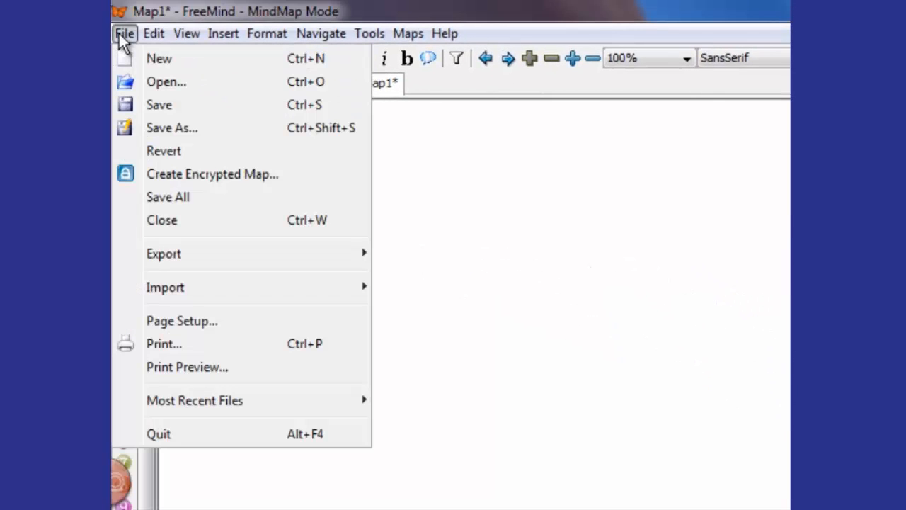
{"action": "mouse_move", "coordinate": [172, 127]}
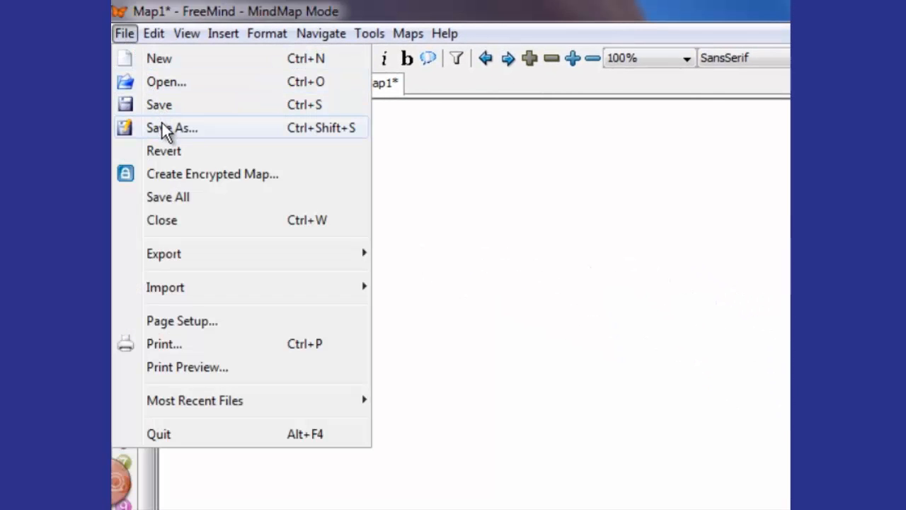
{"action": "left_click", "coordinate": [172, 127]}
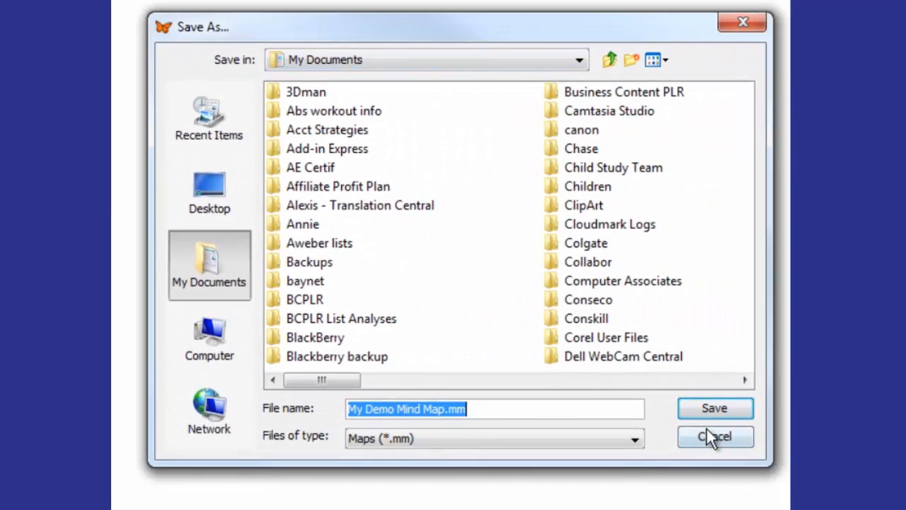
{"action": "left_click", "coordinate": [714, 436]}
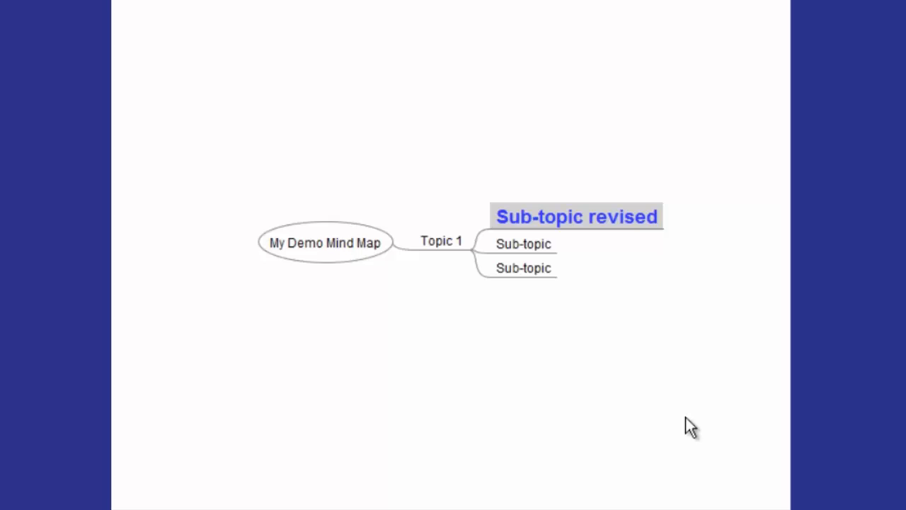
{"action": "mouse_move", "coordinate": [711, 383]}
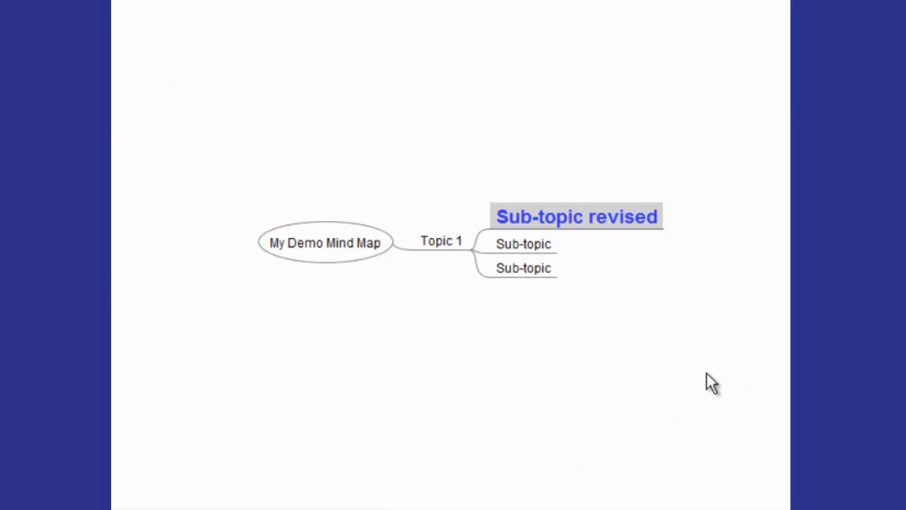